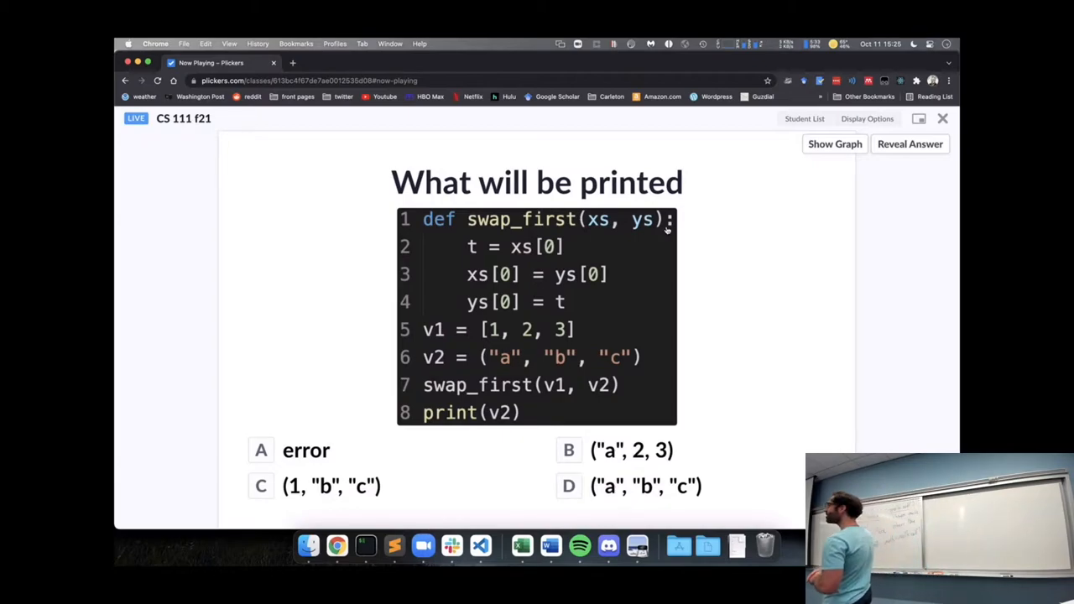
Step: Show the response graph beneath the four answer choices of the swap_first question
click(833, 144)
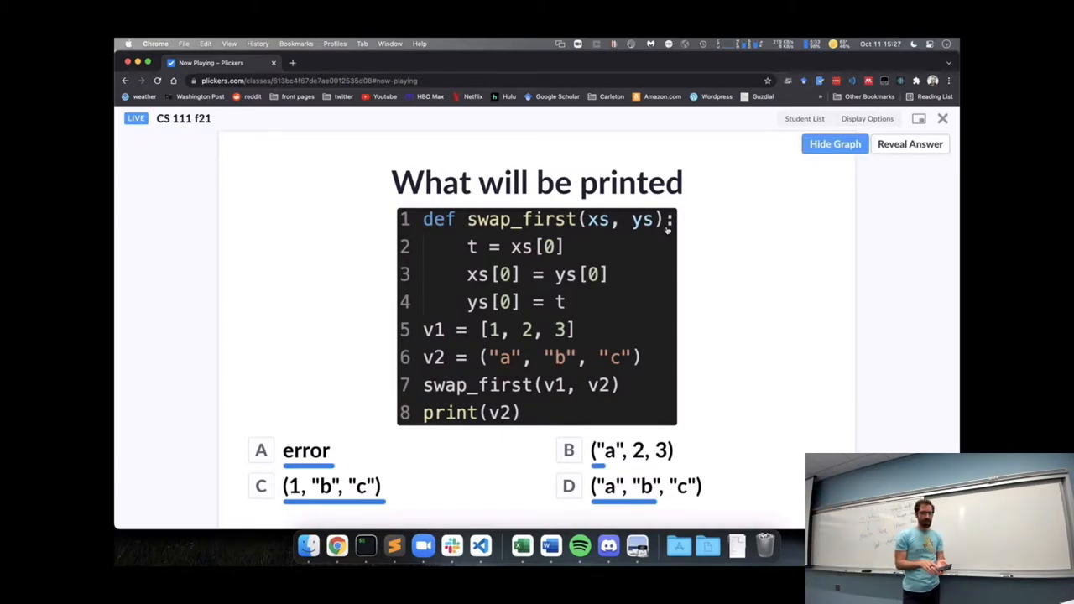